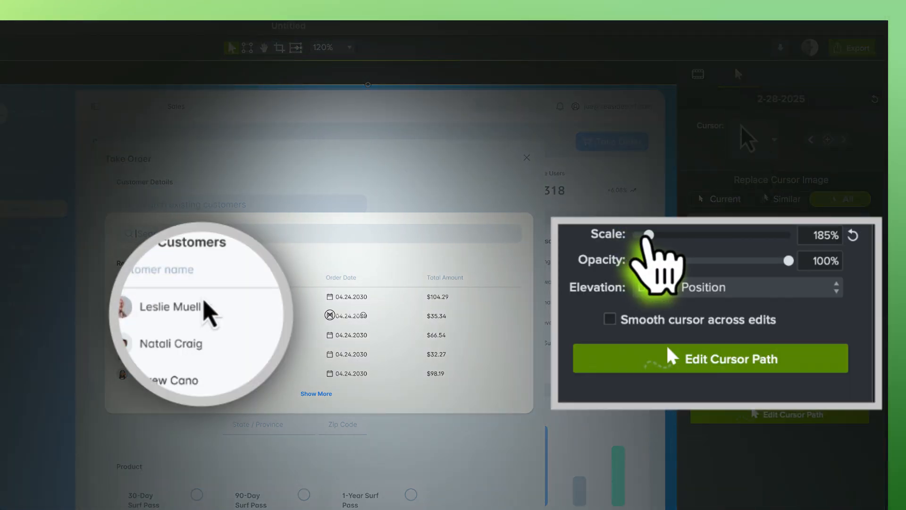
Drag the cursor Scale slider up to 185%.
drag(634, 234, 667, 234)
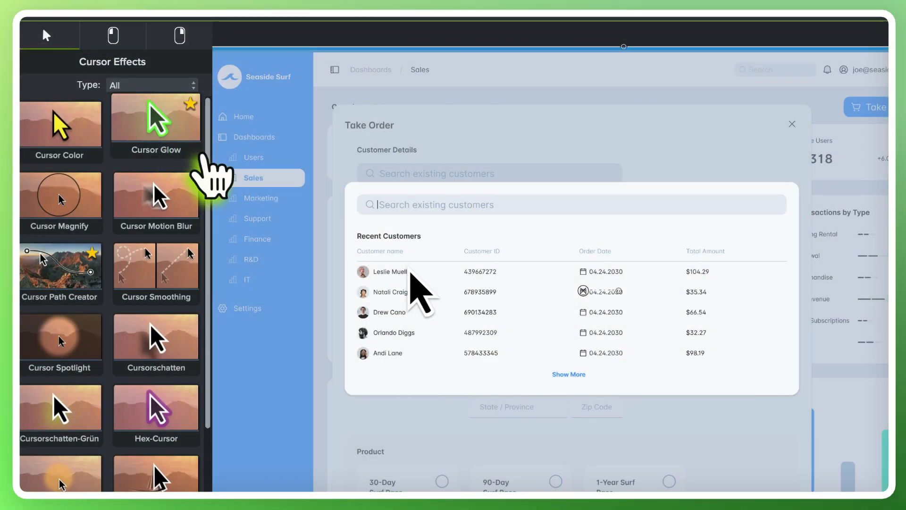
Apply Cursor Glow to the cursor, then bring up the Left Click effects.
click(411, 265)
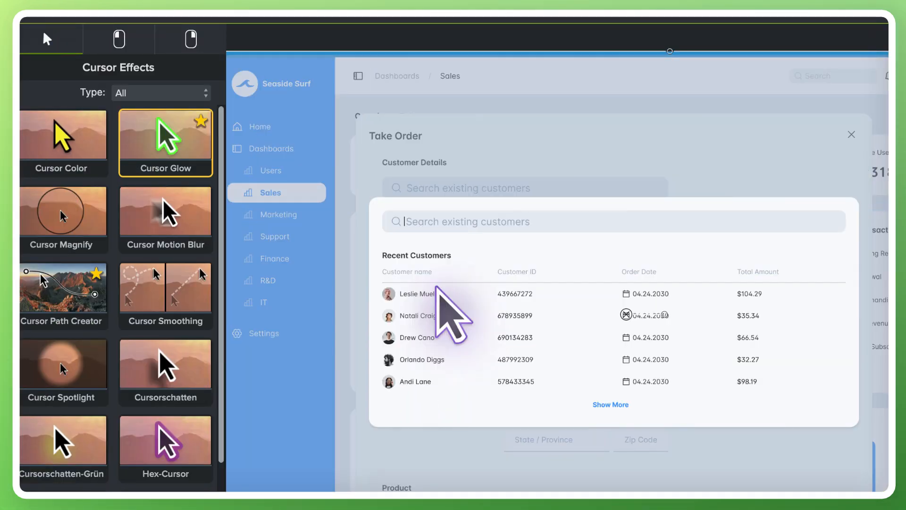
click(118, 39)
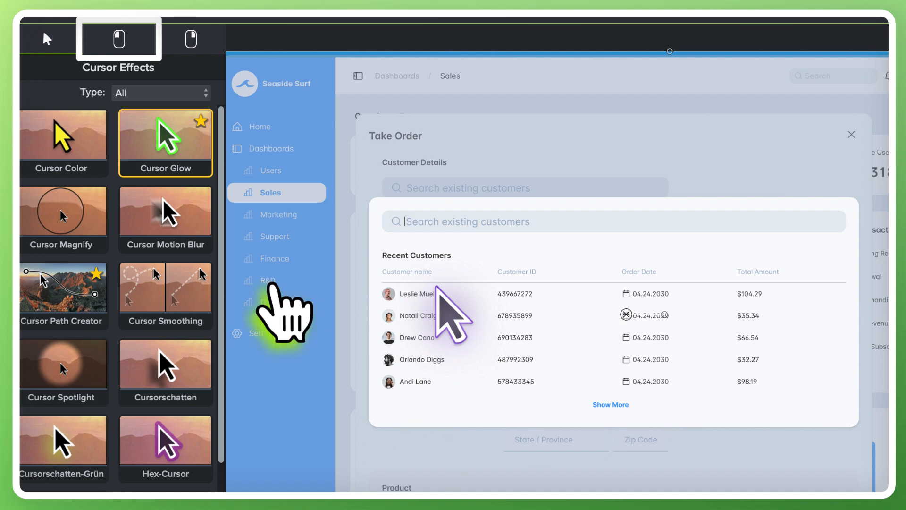
click(118, 39)
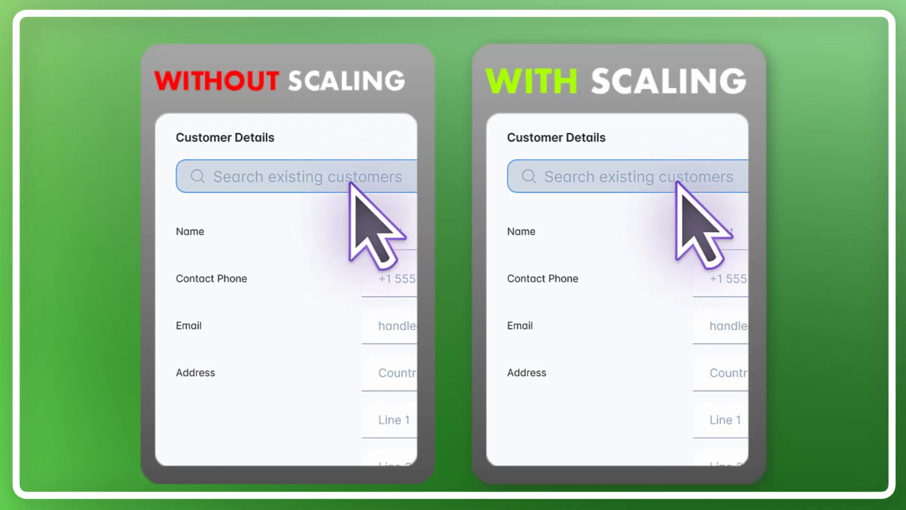
Apply the Left Click Scaling effect to the recording clip.
click(307, 177)
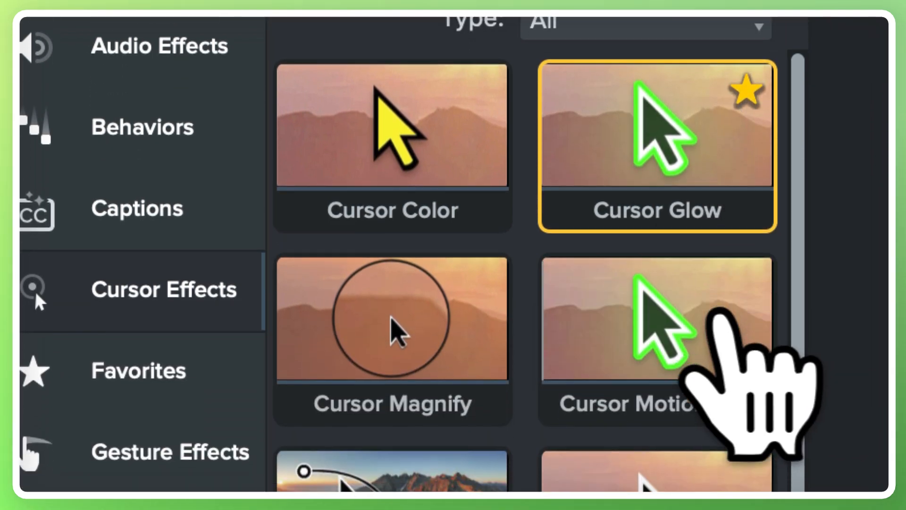
Scroll the Cursor Effects list down to Cursor Motion Blur.
scroll(down, 3)
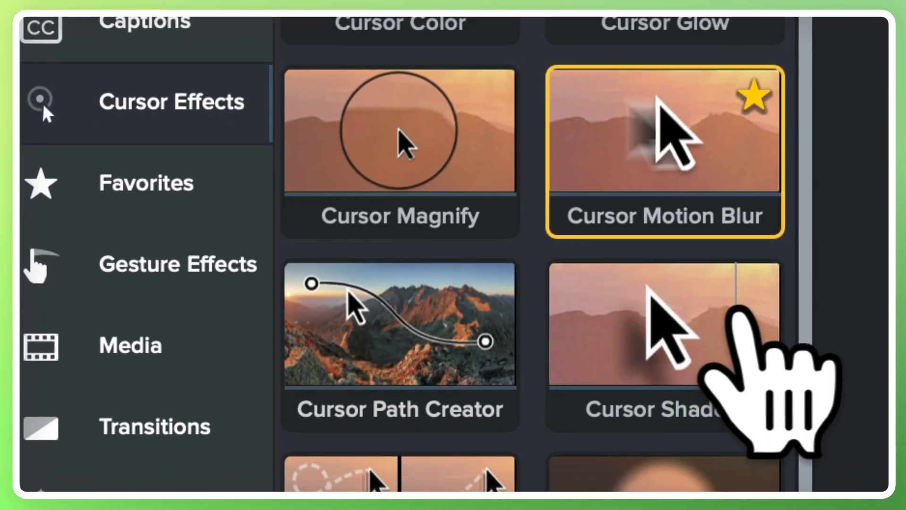